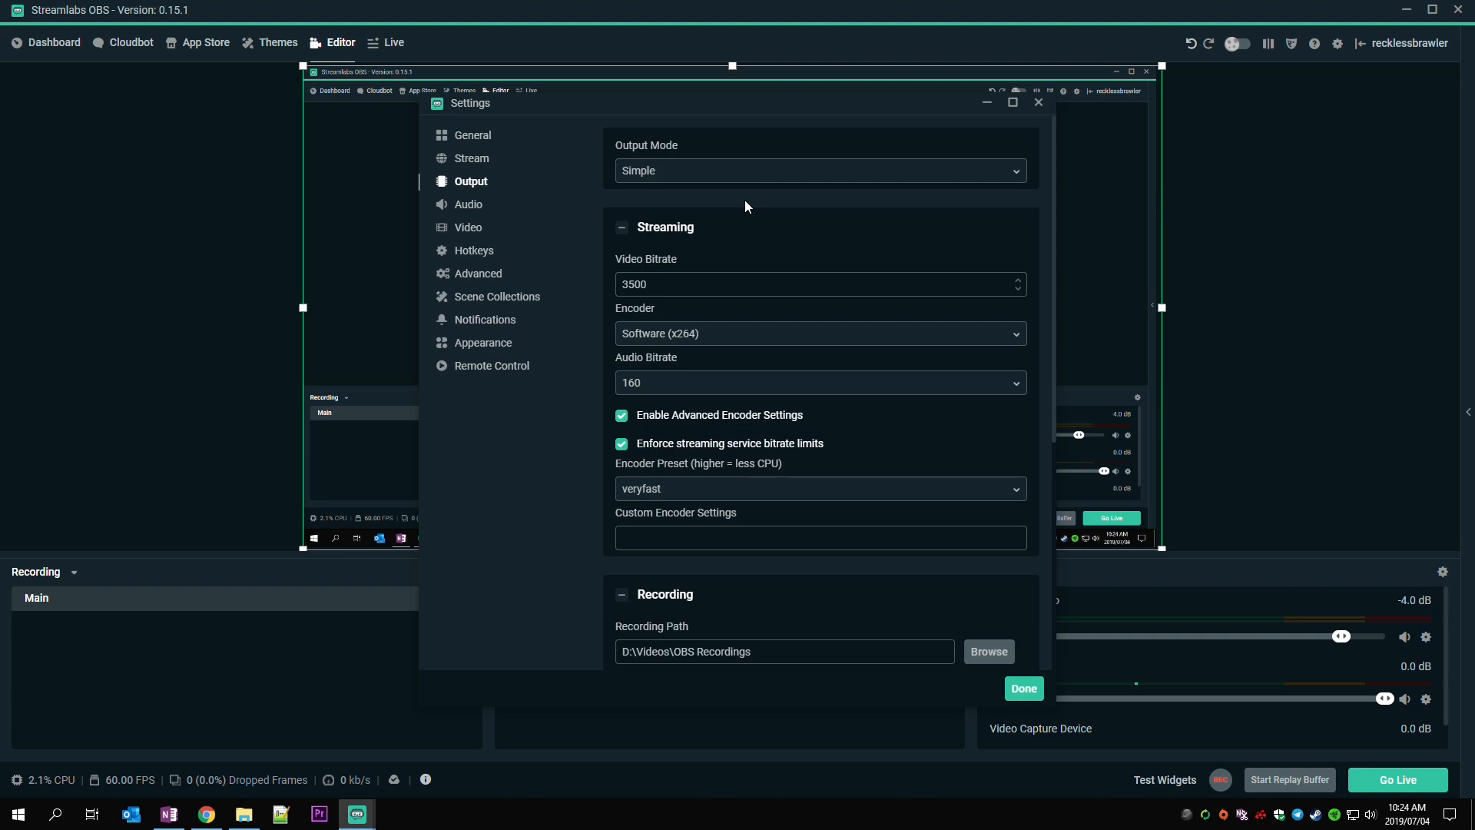
# Switch the output mode to Advanced, revealing the 3500 bitrate and veryfast preset options.
pyautogui.click(818, 171)
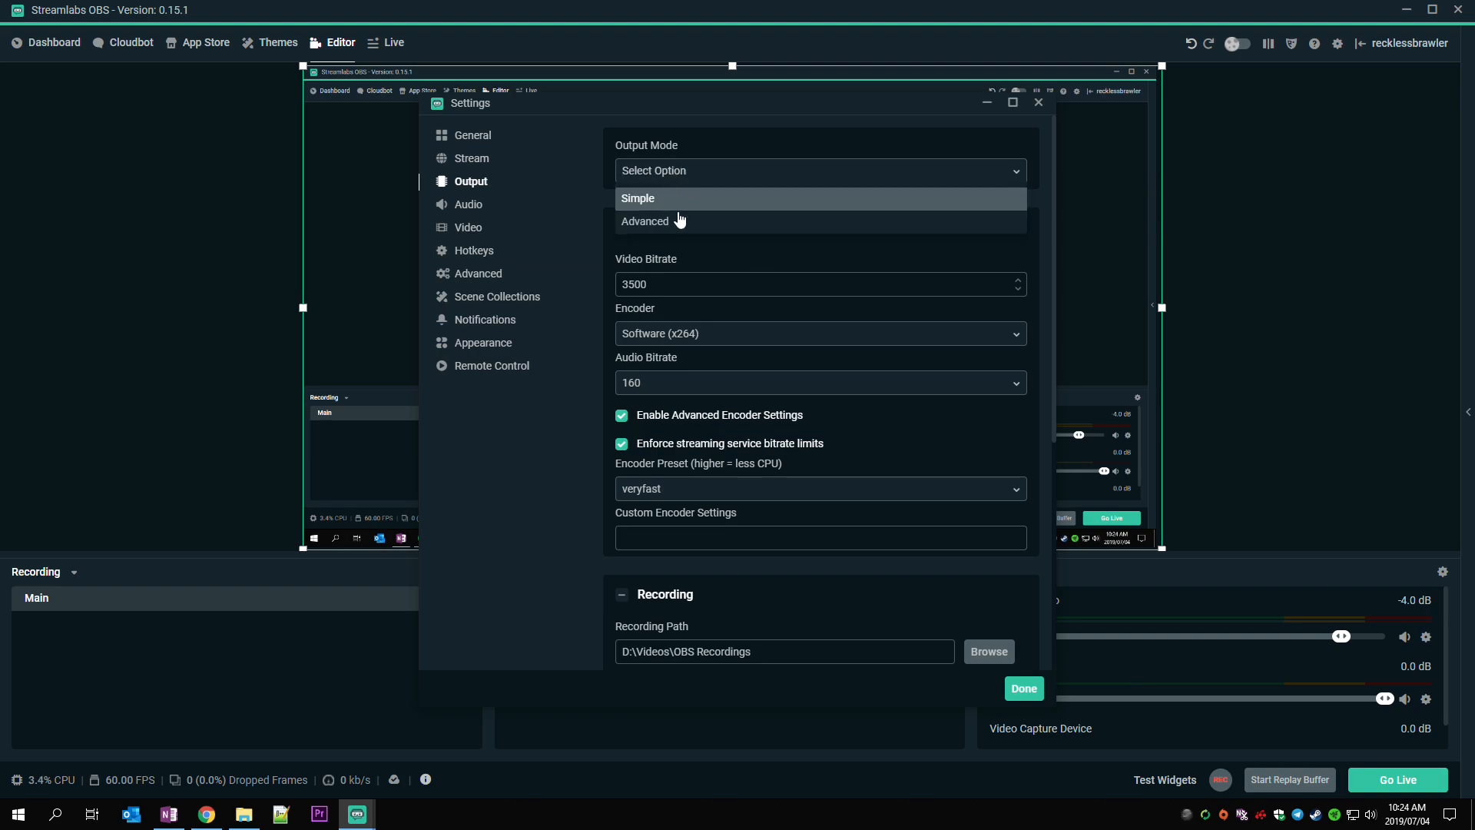
pyautogui.moveTo(685, 226)
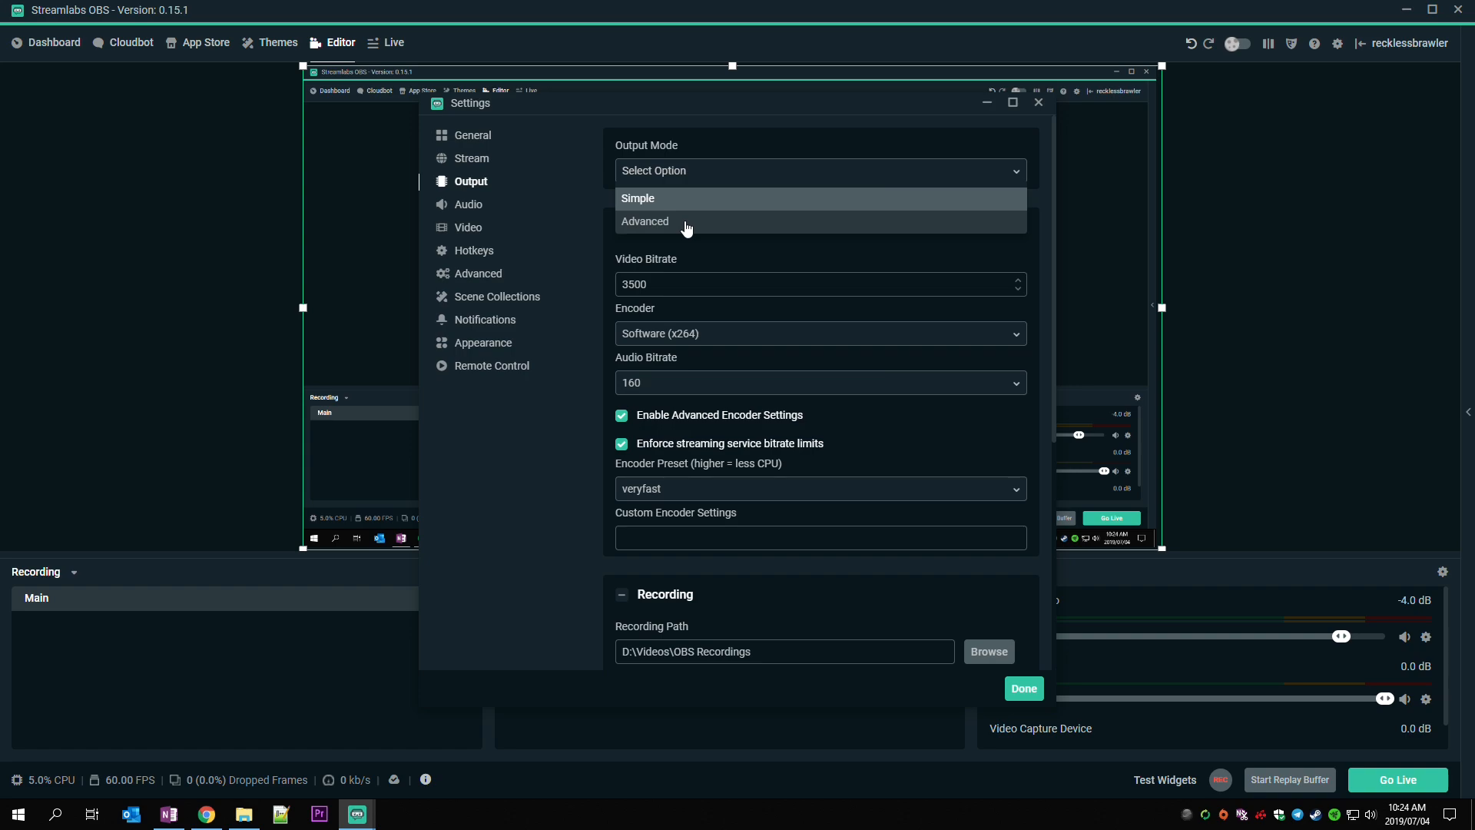
pyautogui.click(644, 222)
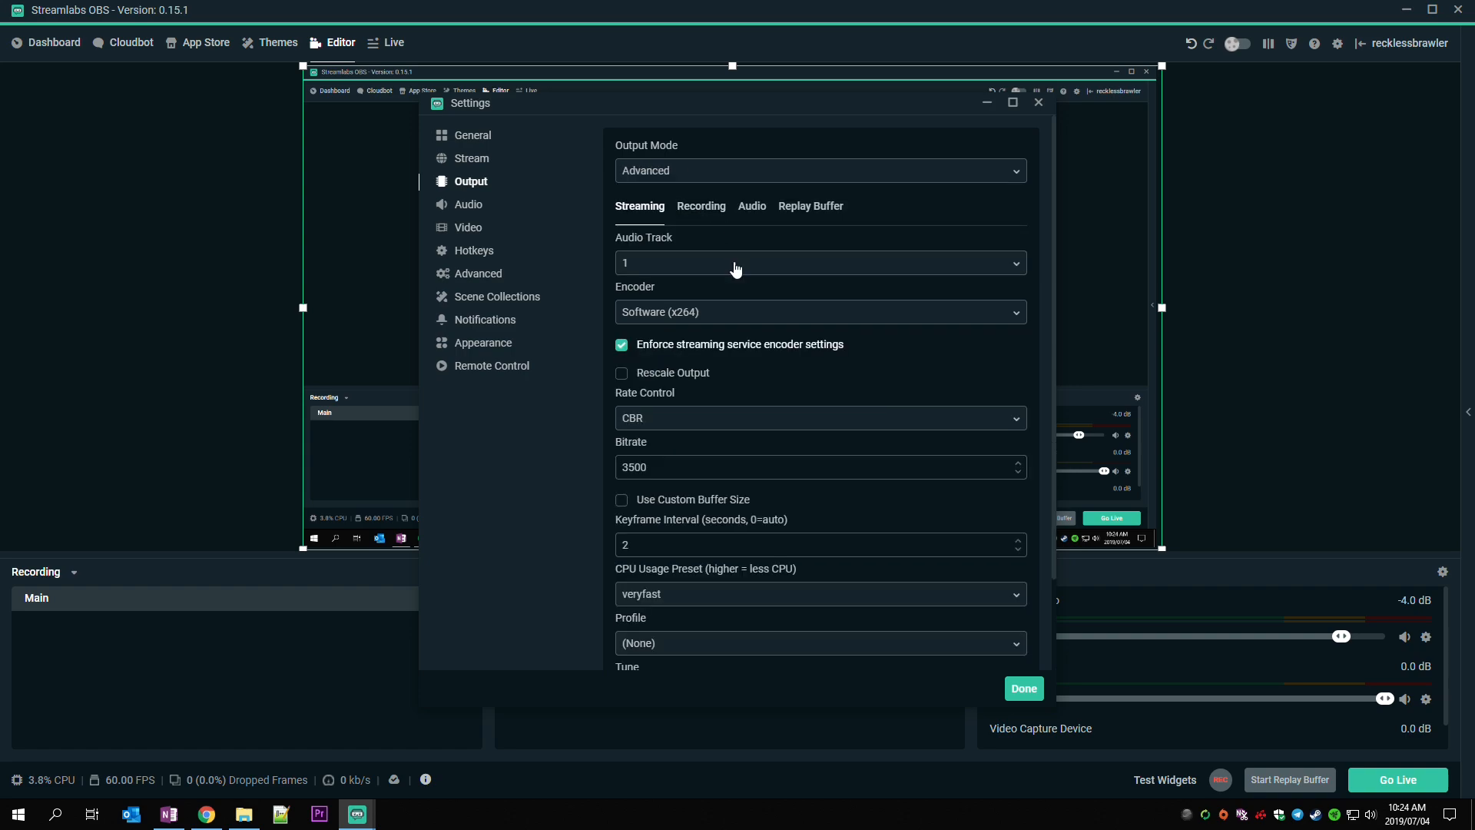
pyautogui.scroll(-3)
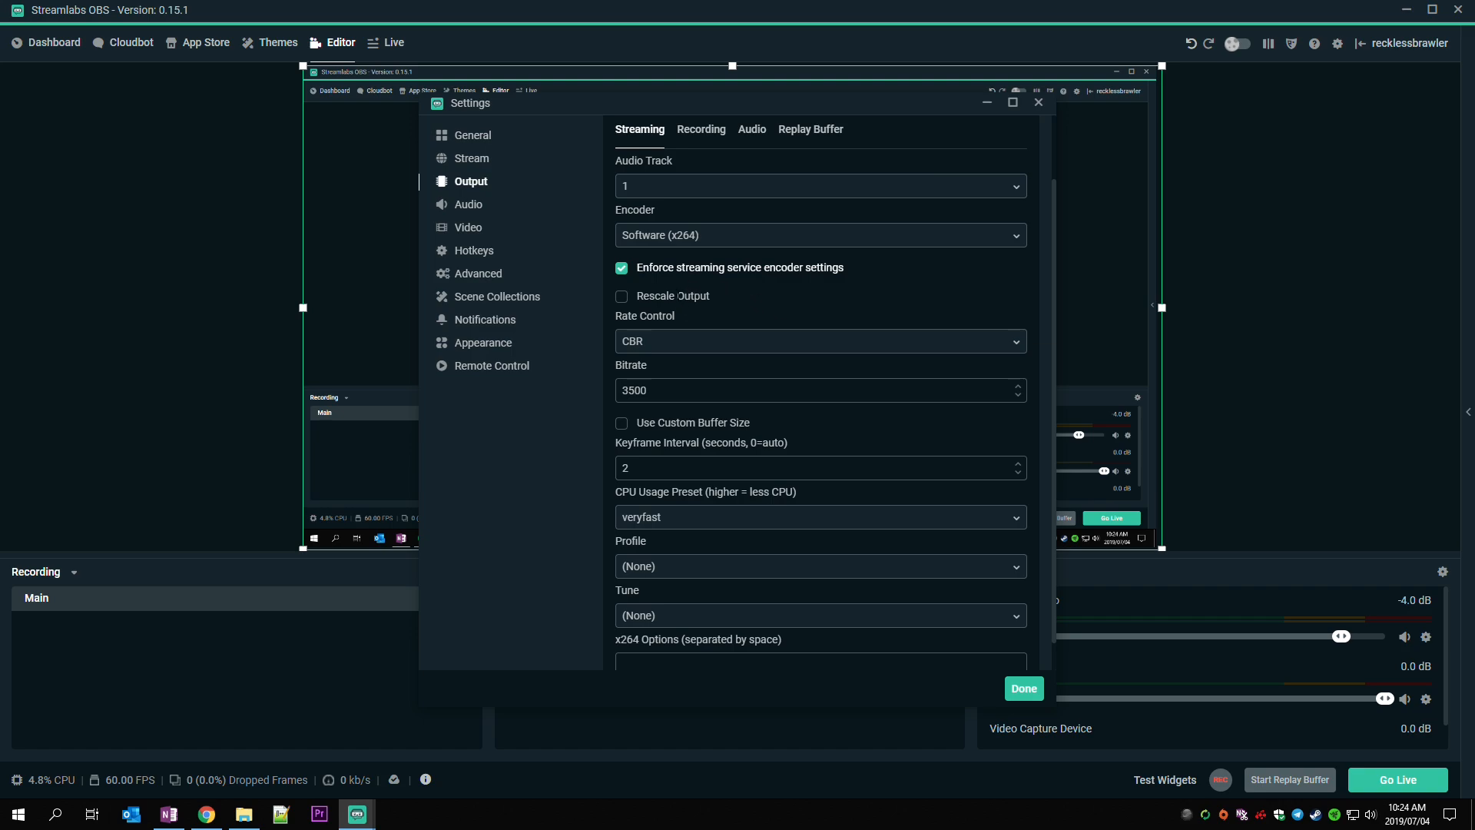
pyautogui.click(621, 295)
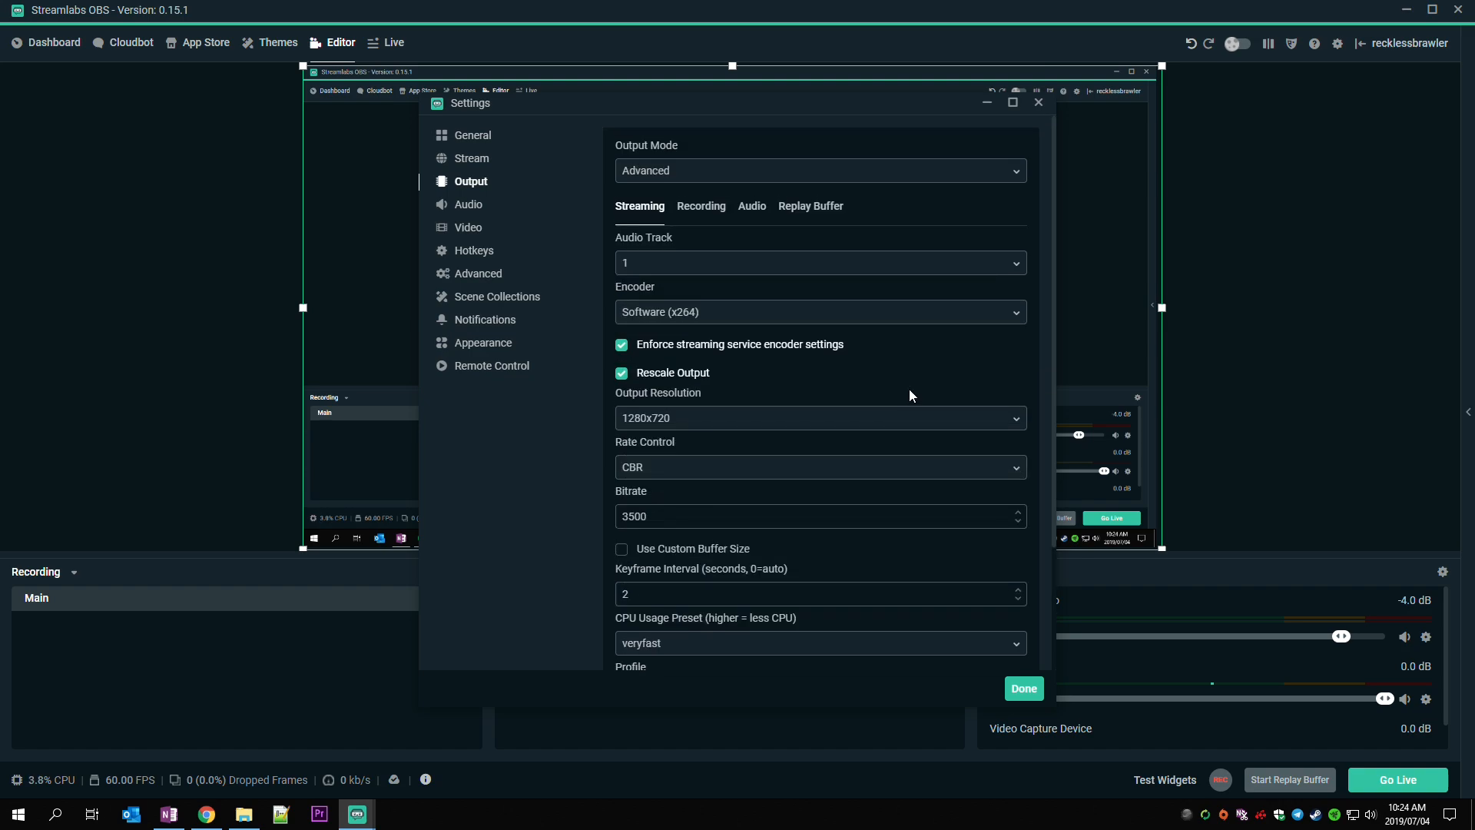
pyautogui.scroll(-3)
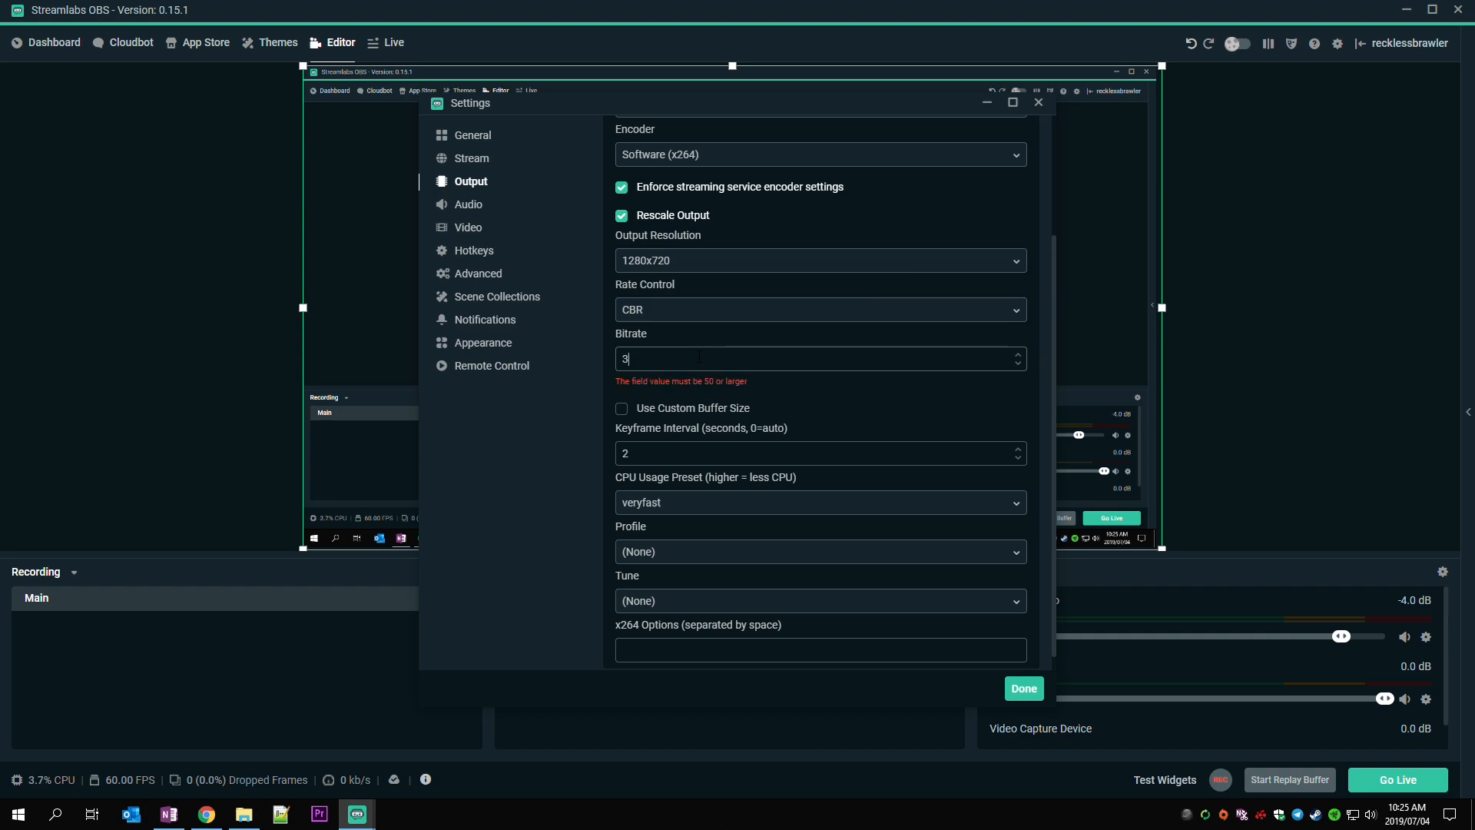
pyautogui.write('500')
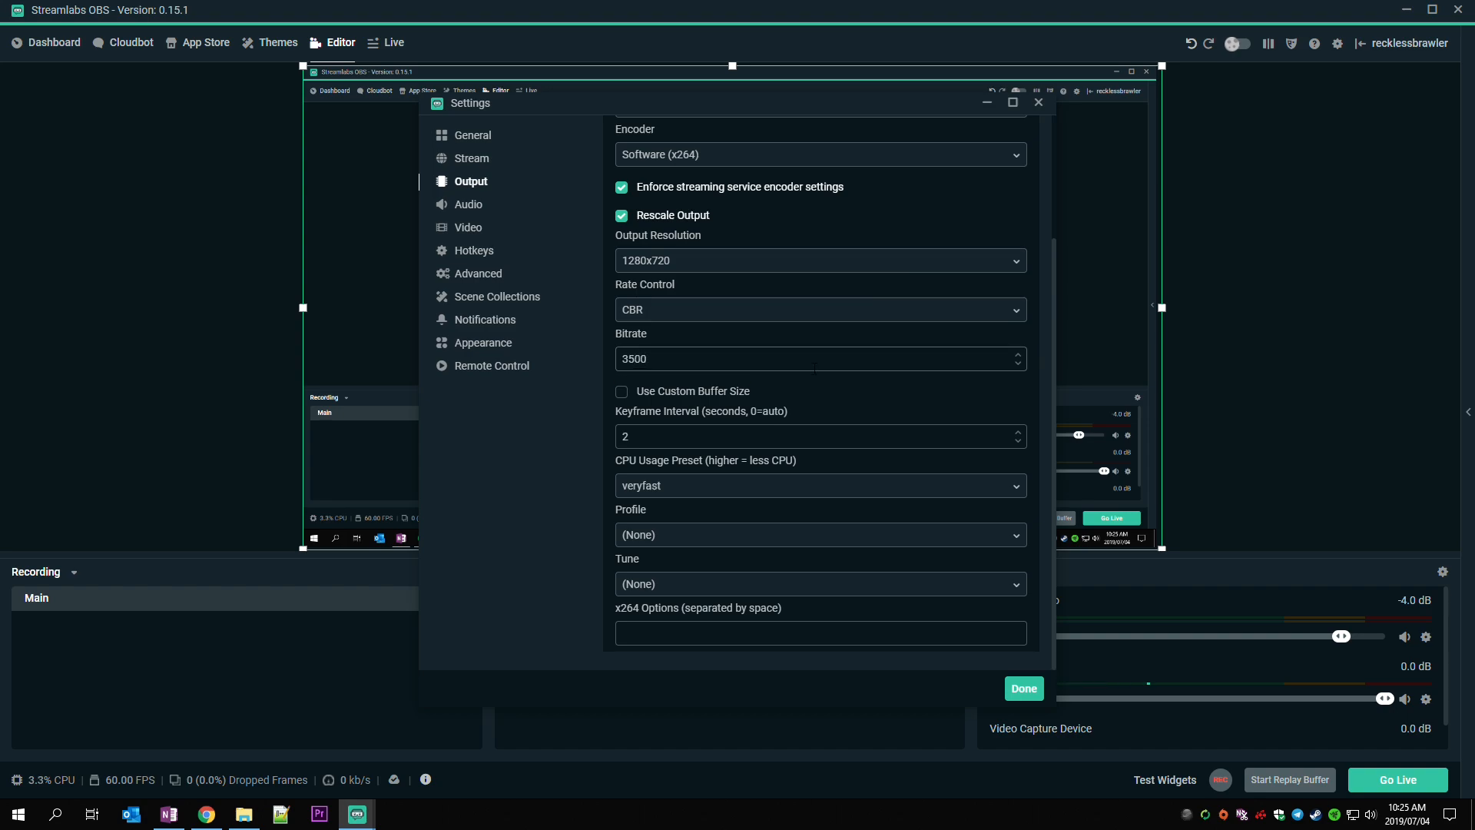
pyautogui.moveTo(813, 398)
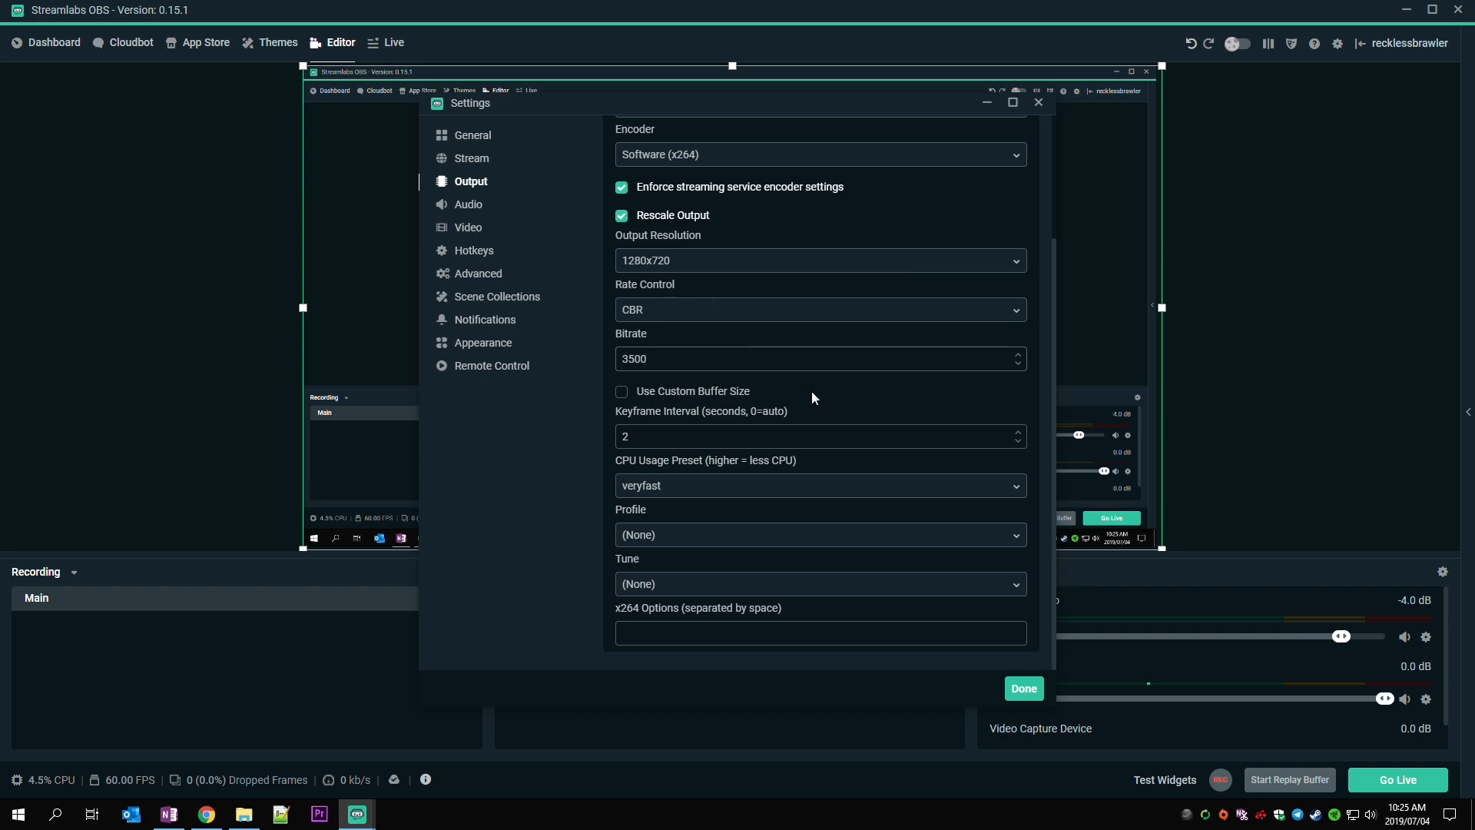
pyautogui.moveTo(824, 402)
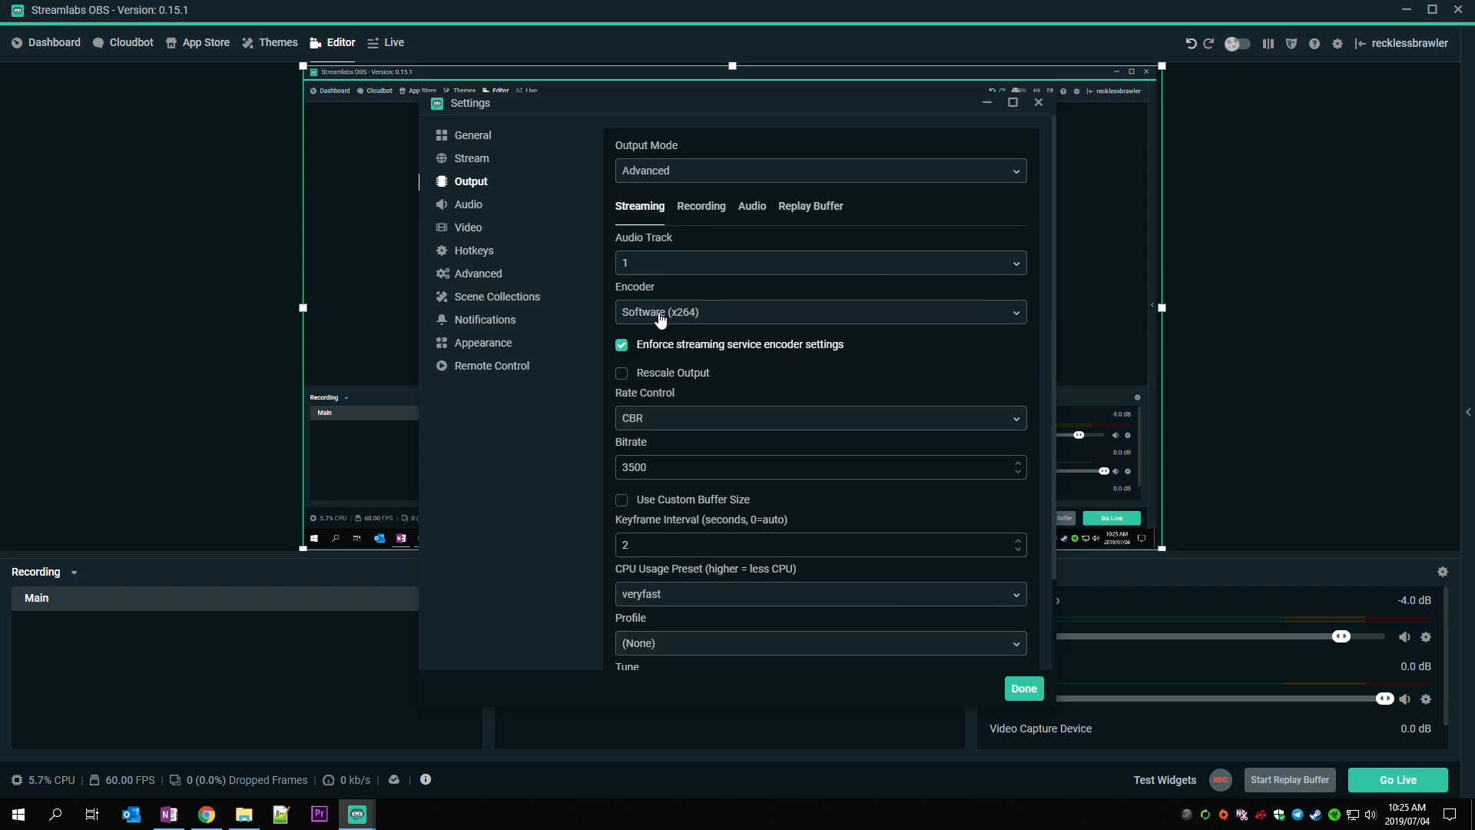
pyautogui.click(817, 311)
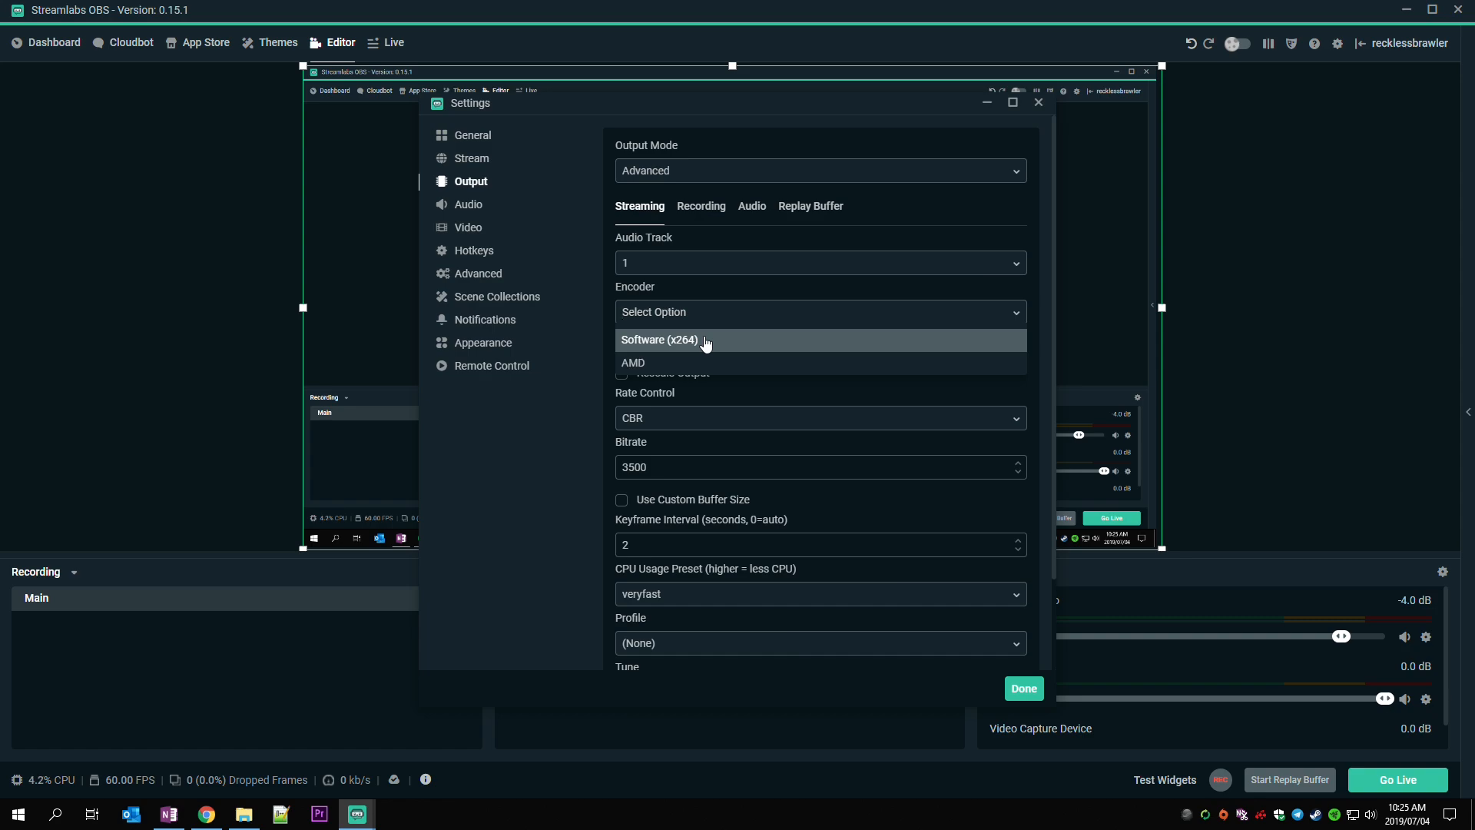
pyautogui.moveTo(679, 344)
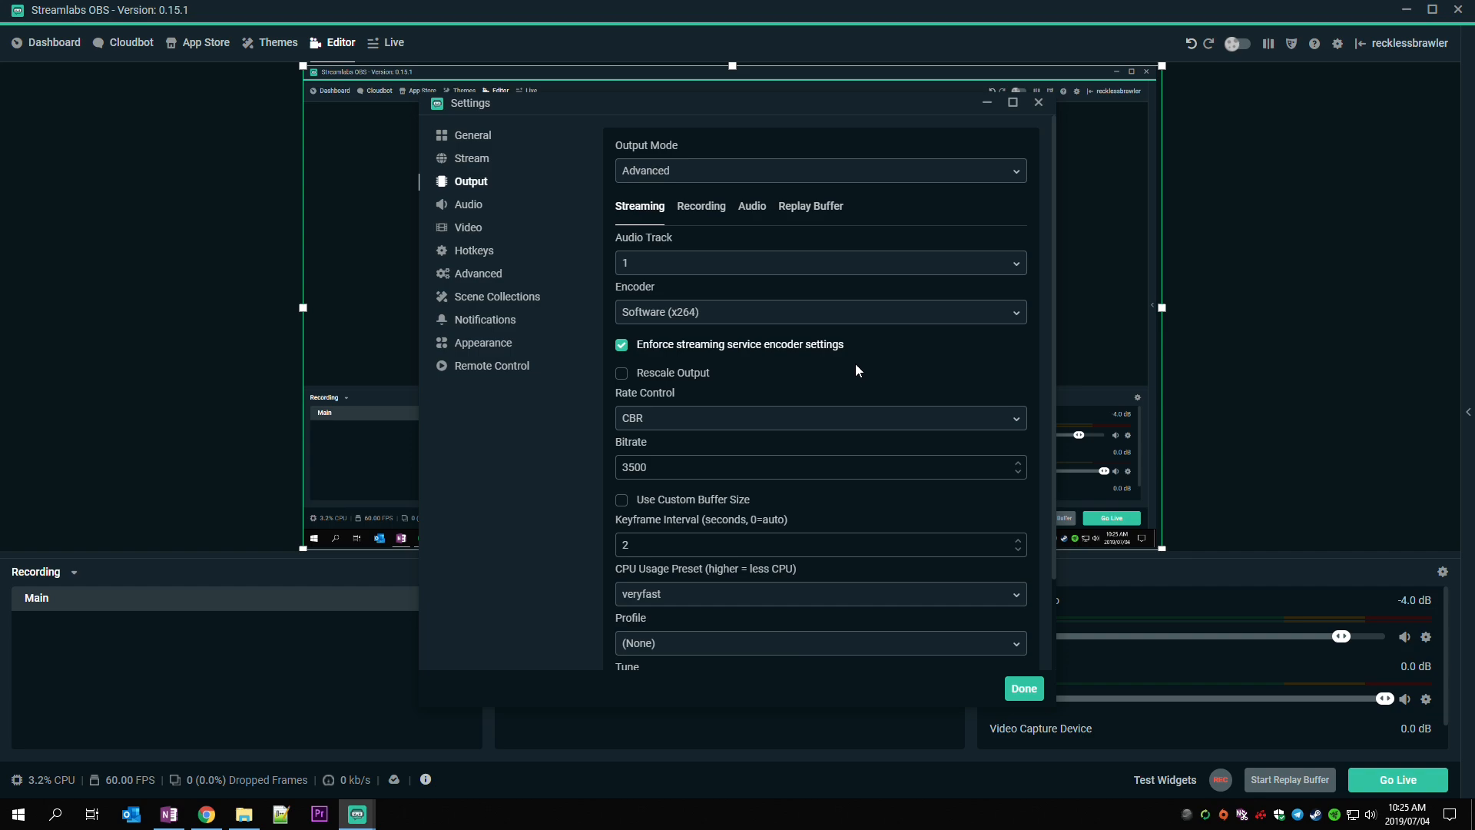
pyautogui.scroll(-3)
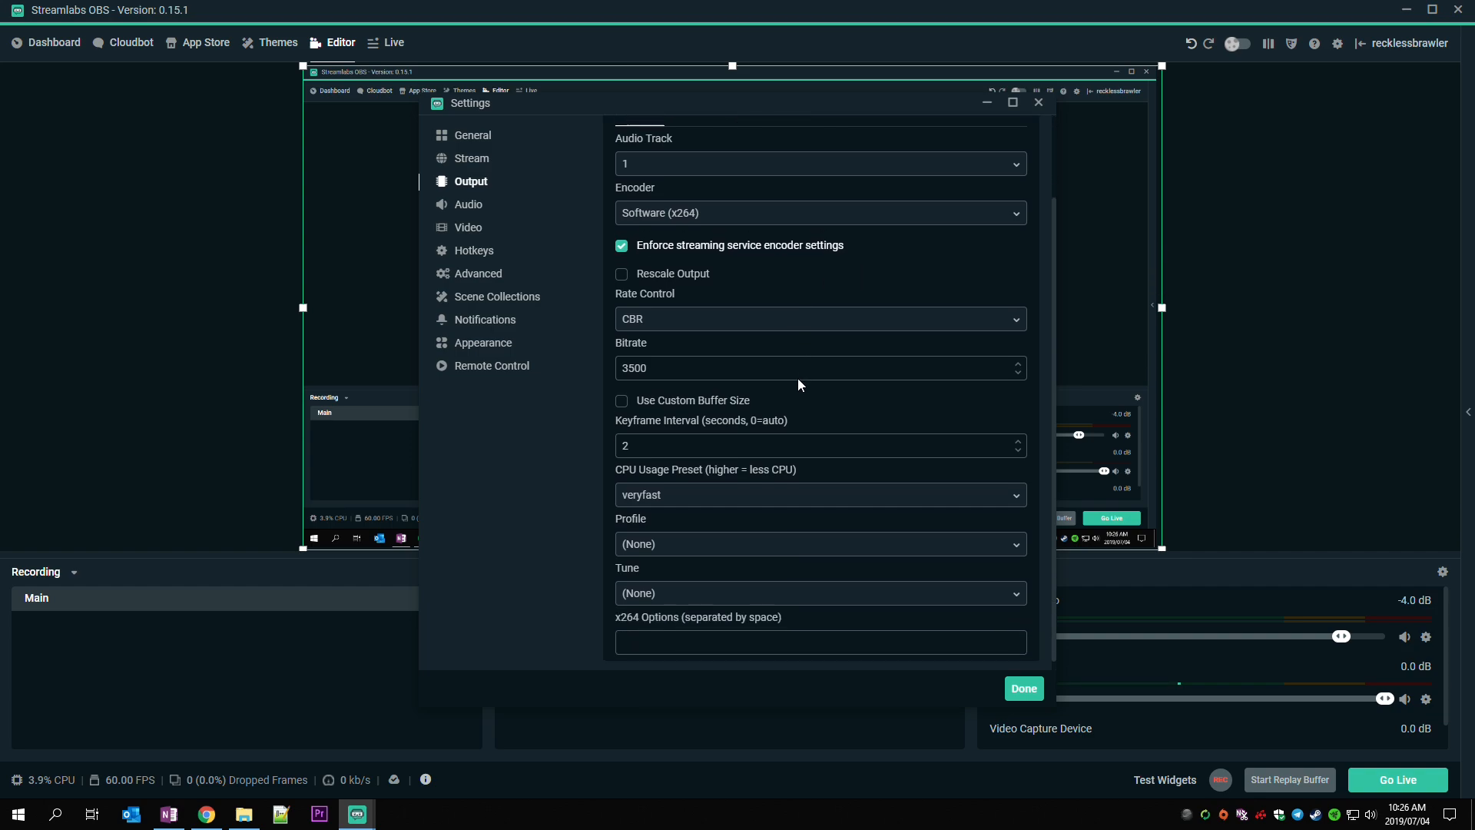
pyautogui.click(813, 494)
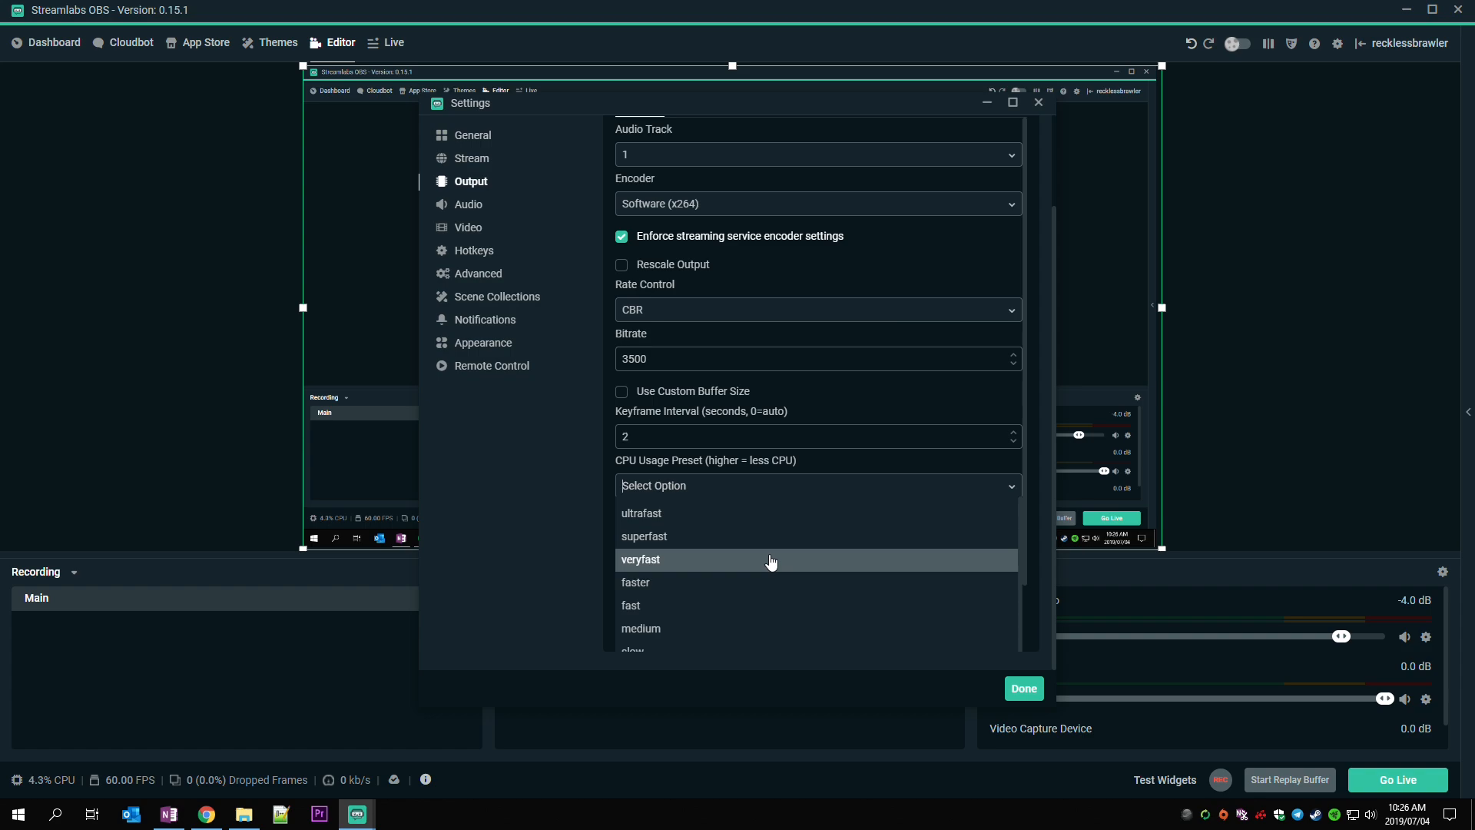
pyautogui.moveTo(693, 567)
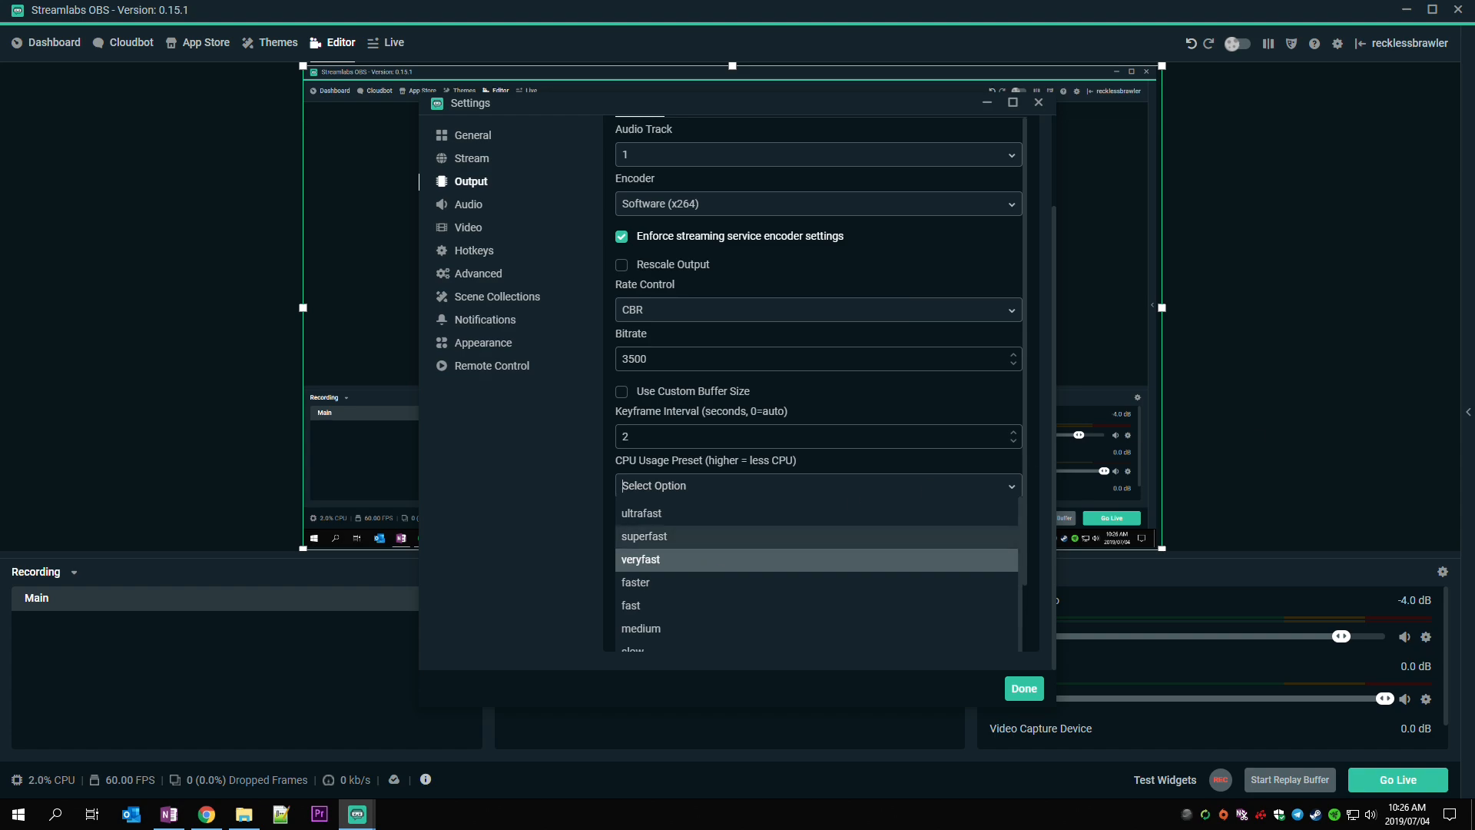
pyautogui.click(638, 559)
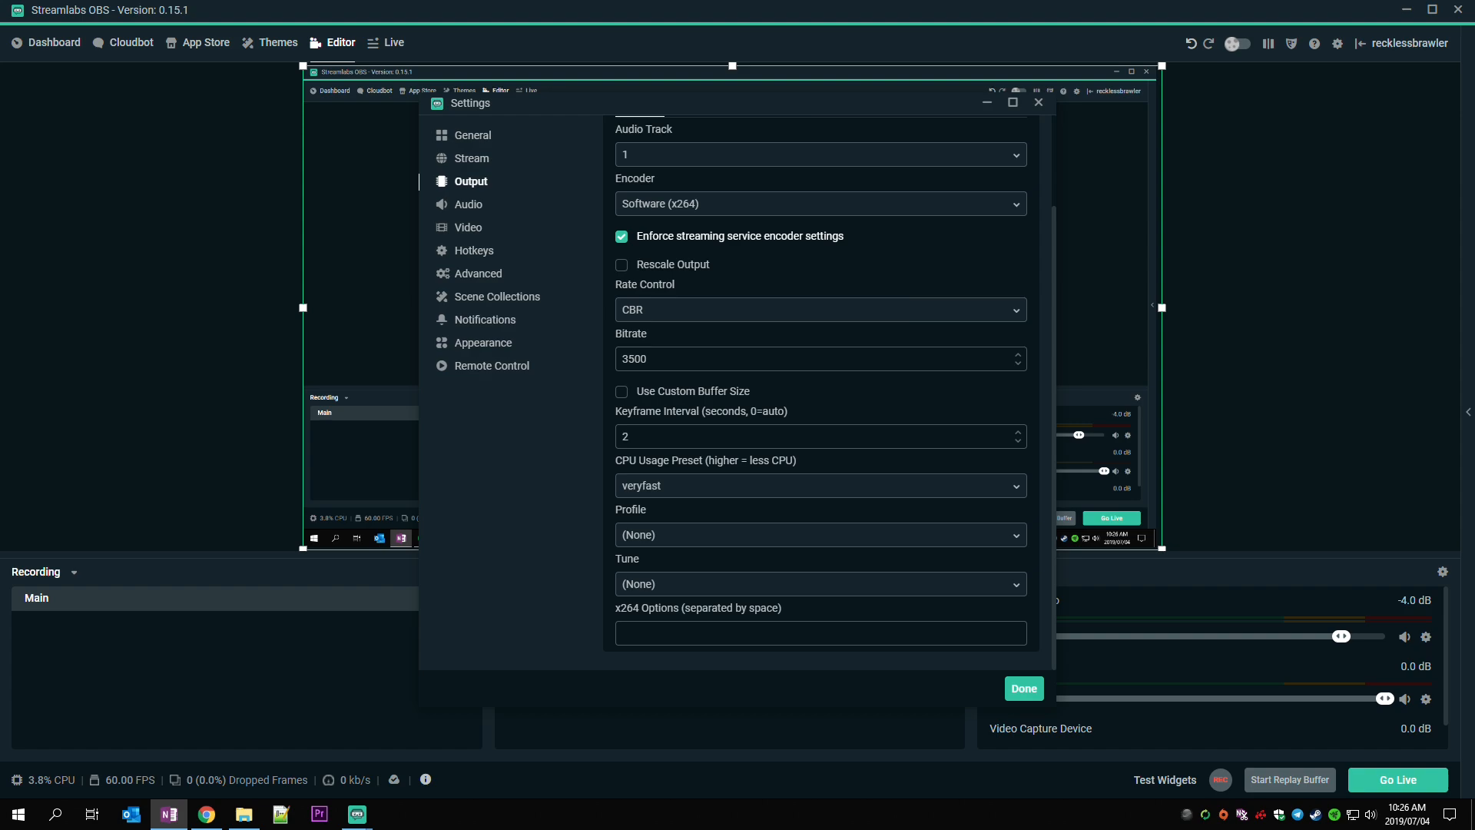
pyautogui.click(816, 485)
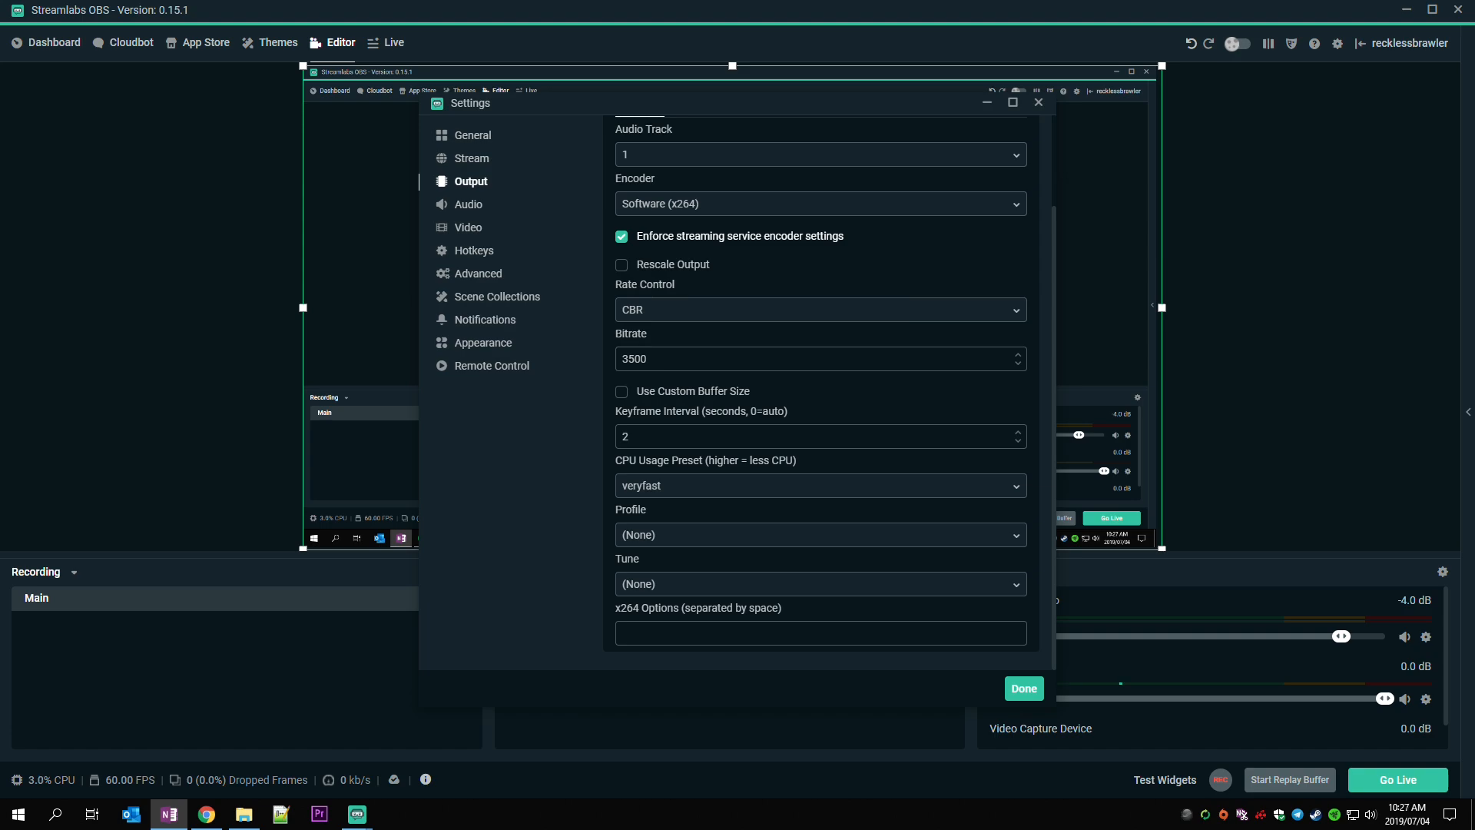
# Set the stream type to Custom Streaming Server with URL rtmp://twitch.cisp.co.za/live.
pyautogui.click(473, 135)
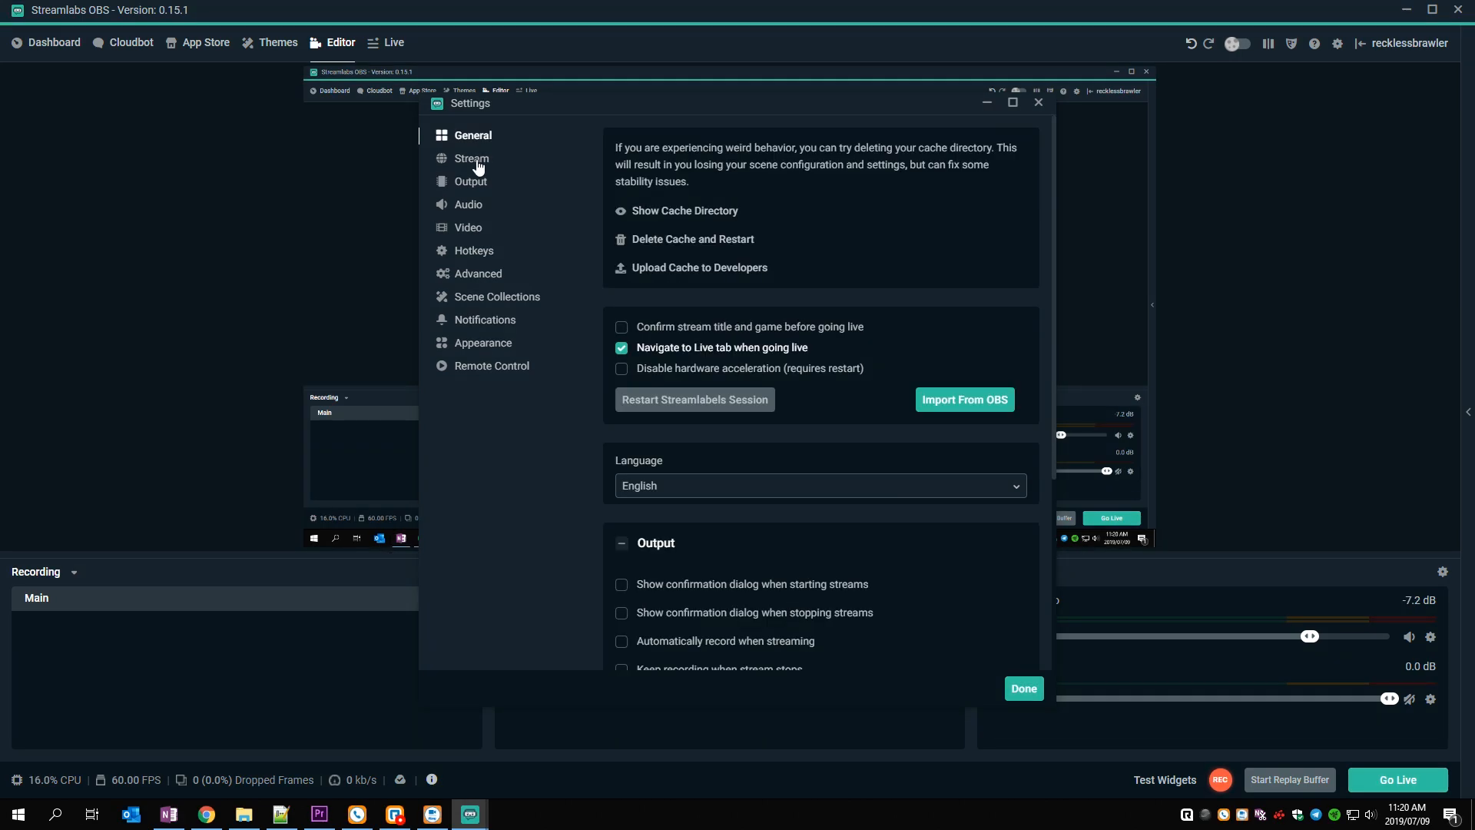
pyautogui.click(471, 159)
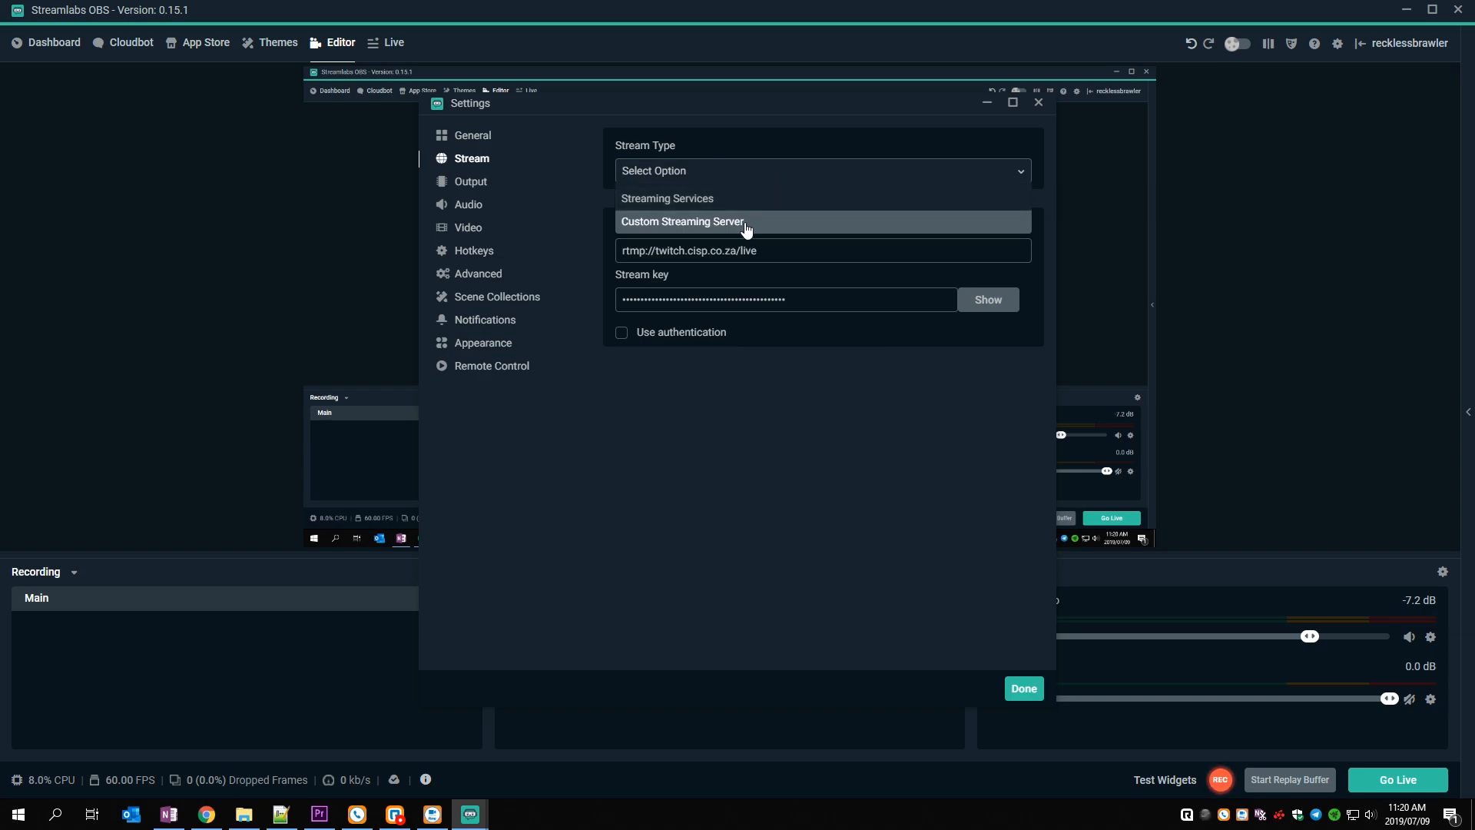
pyautogui.click(682, 221)
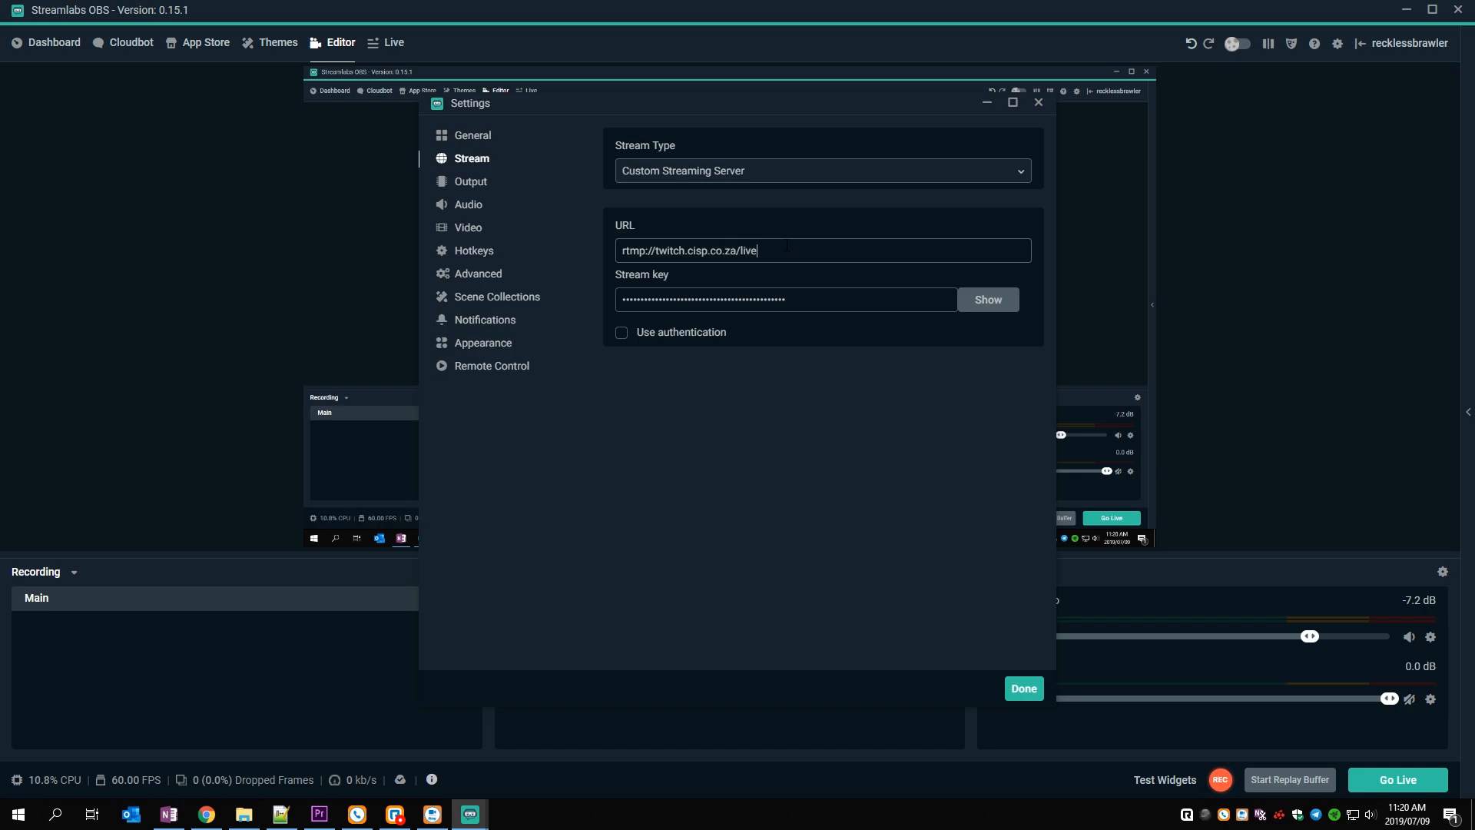
pyautogui.moveTo(826, 321)
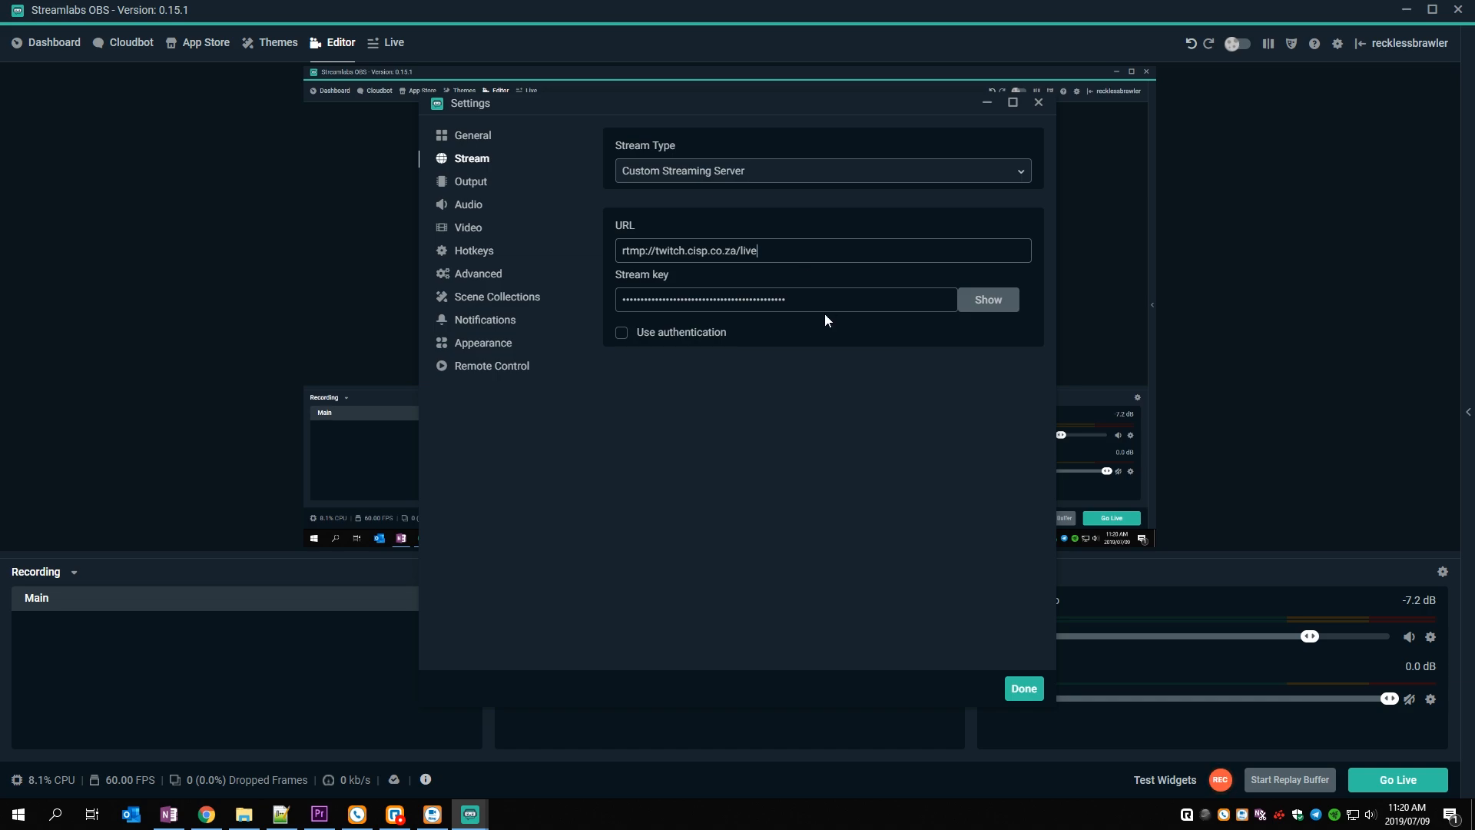
pyautogui.moveTo(1024, 688)
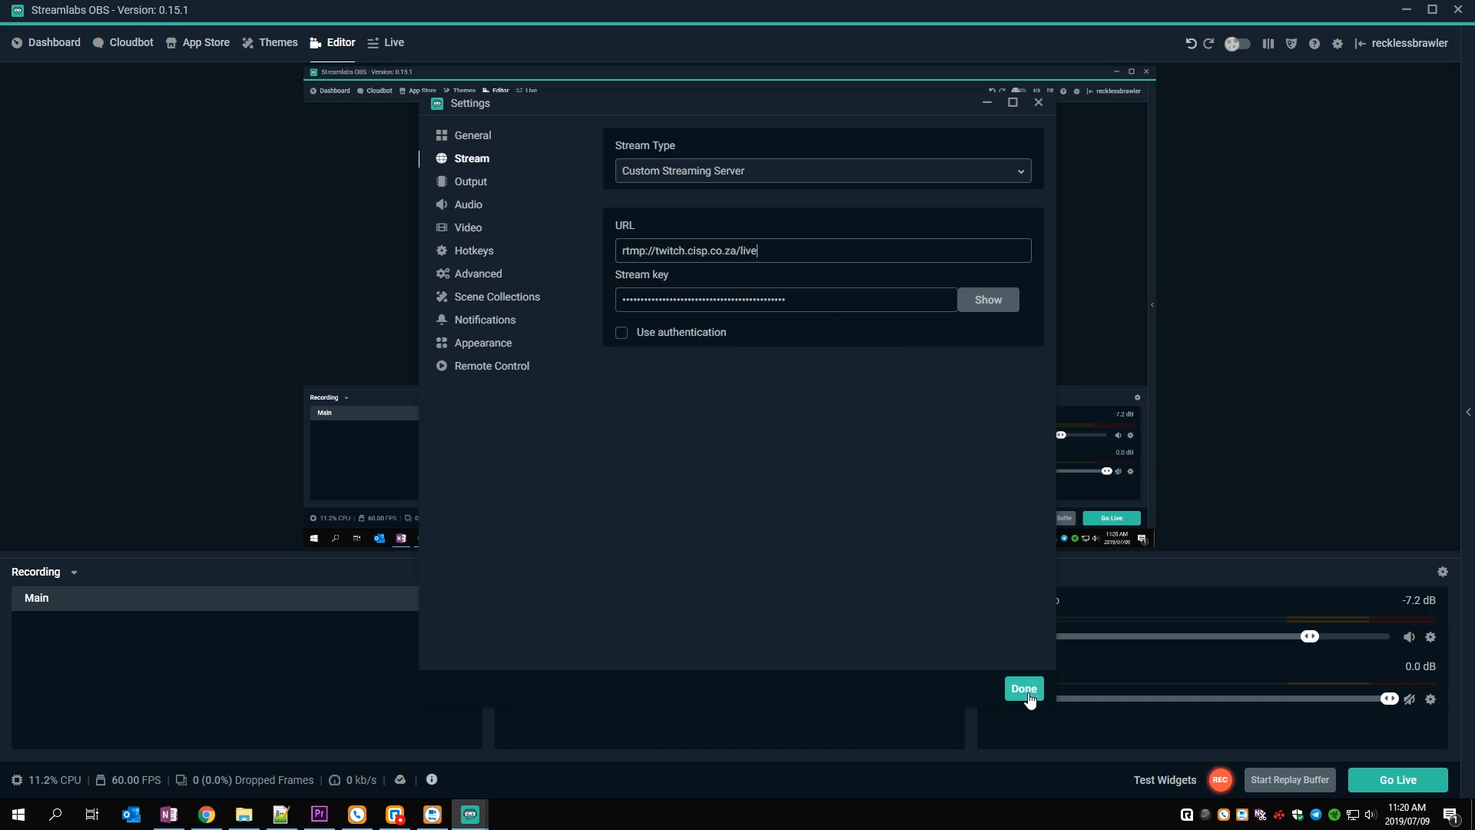